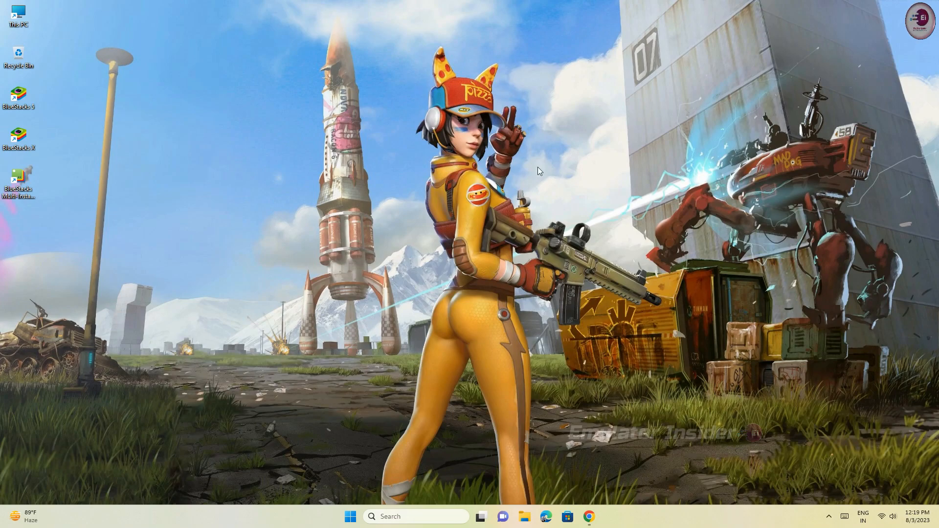
- Bring up Chrome on the Farlight 84 page and highlight 'Android Gaming'
left_click(587, 517)
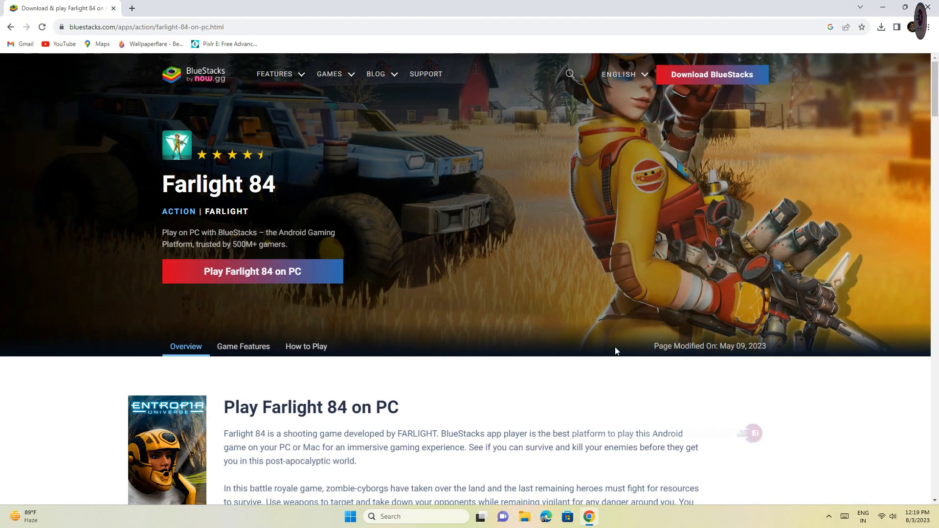
double_click(169, 185)
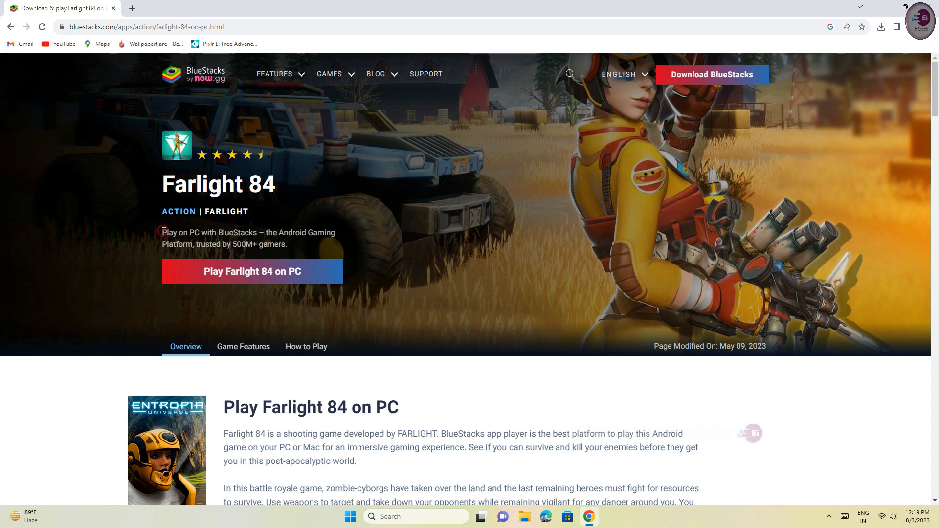
left_click_drag(163, 232, 335, 232)
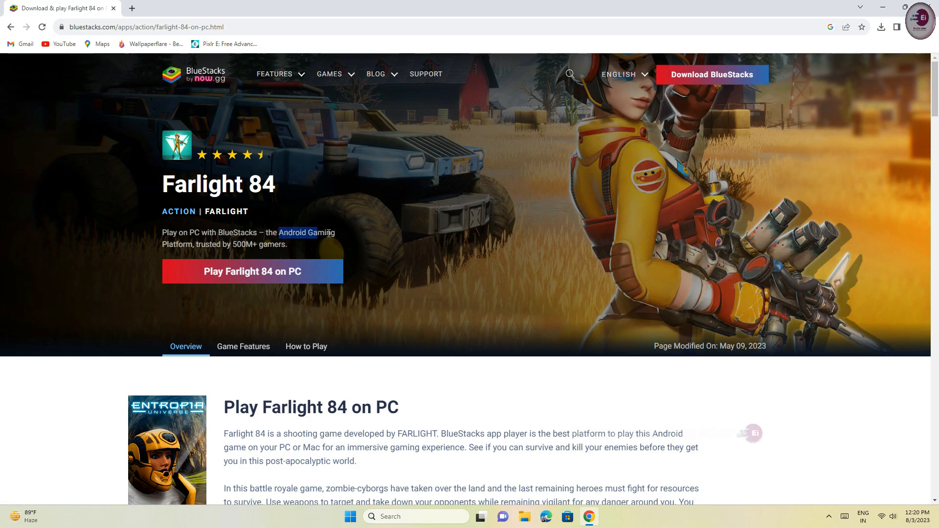
- Scroll to the 'How to Download and Play' steps, then return to the top
scroll("down", 3)
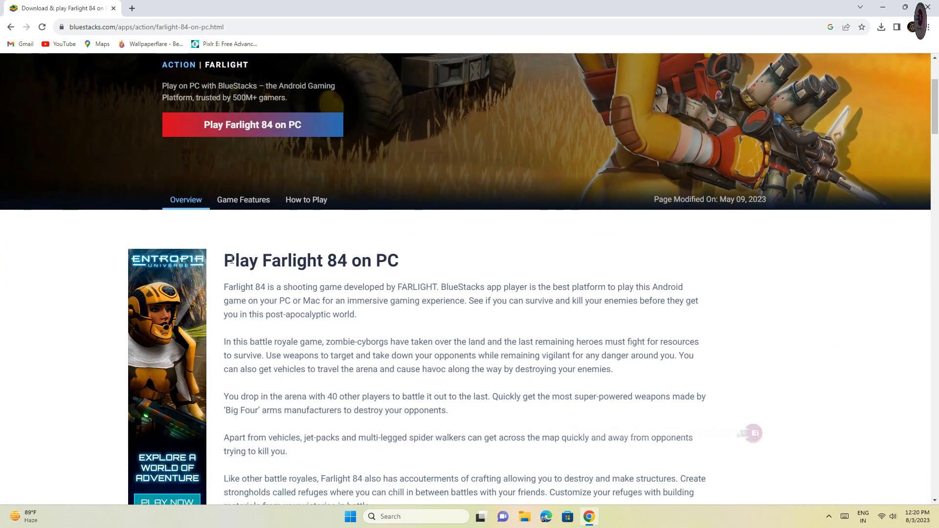
scroll("down", 3)
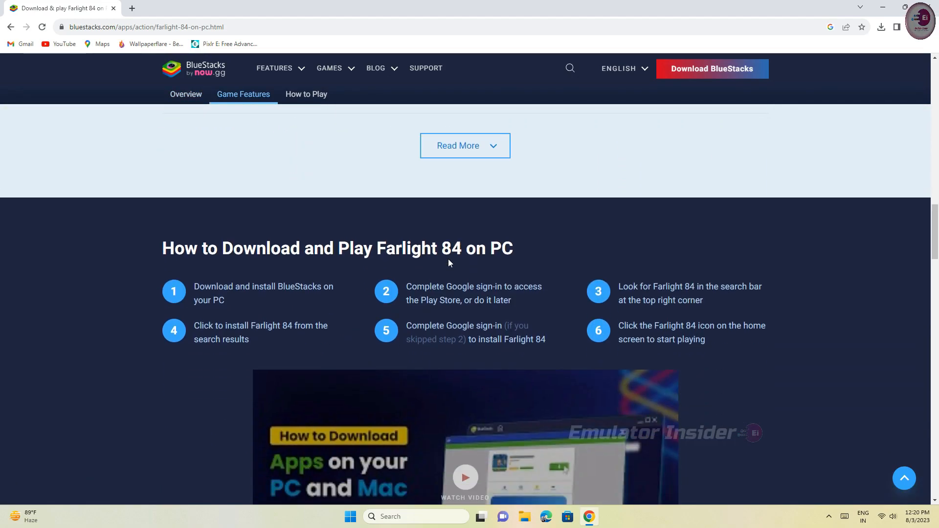
scroll("down", 3)
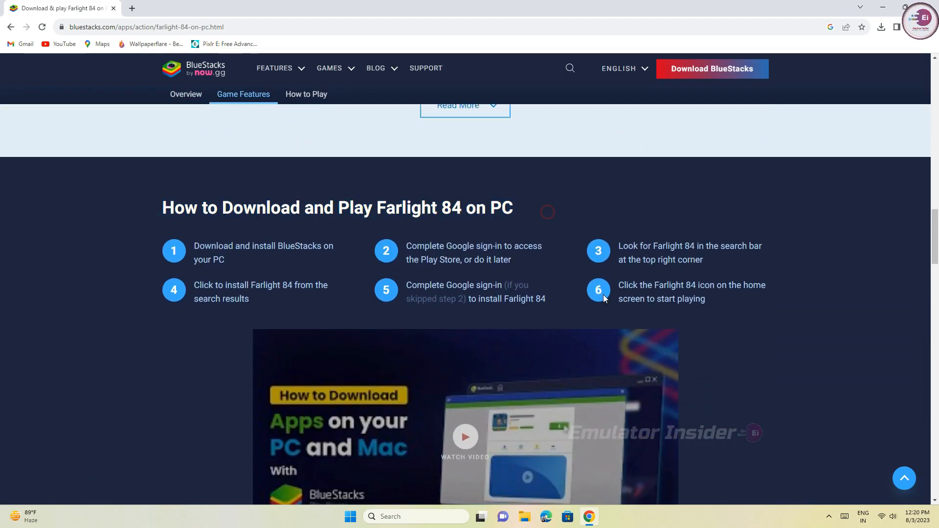
left_click(306, 94)
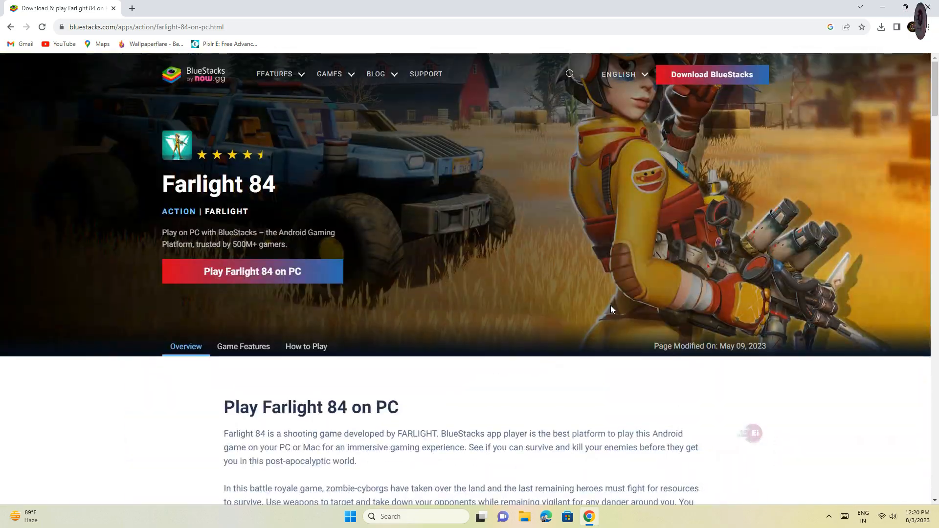
- Download BlueStacks via 'Play Farlight 84 on PC' and show the installer in its folder
left_click(251, 271)
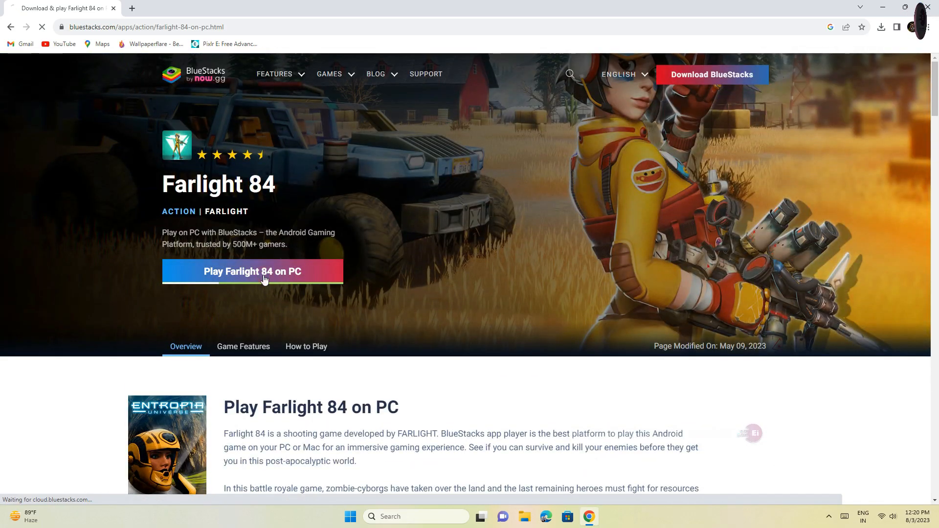
left_click(252, 272)
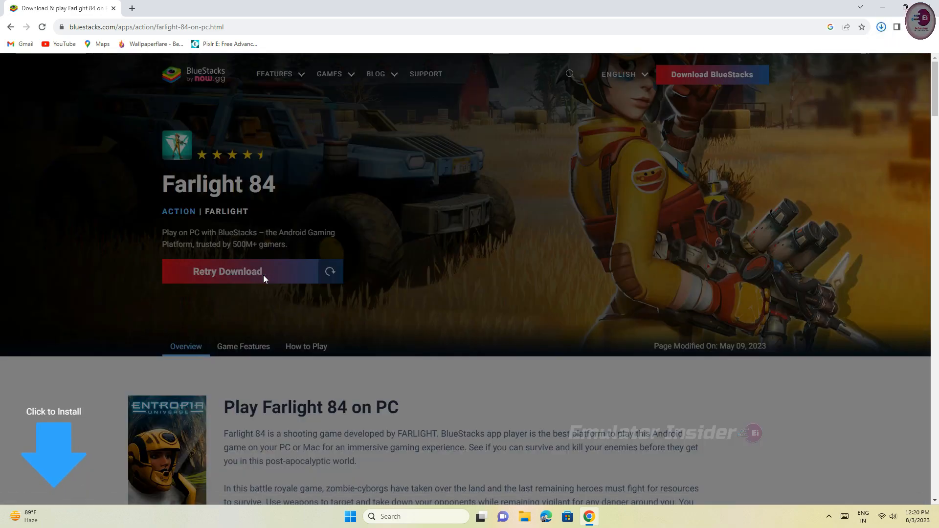
left_click(880, 27)
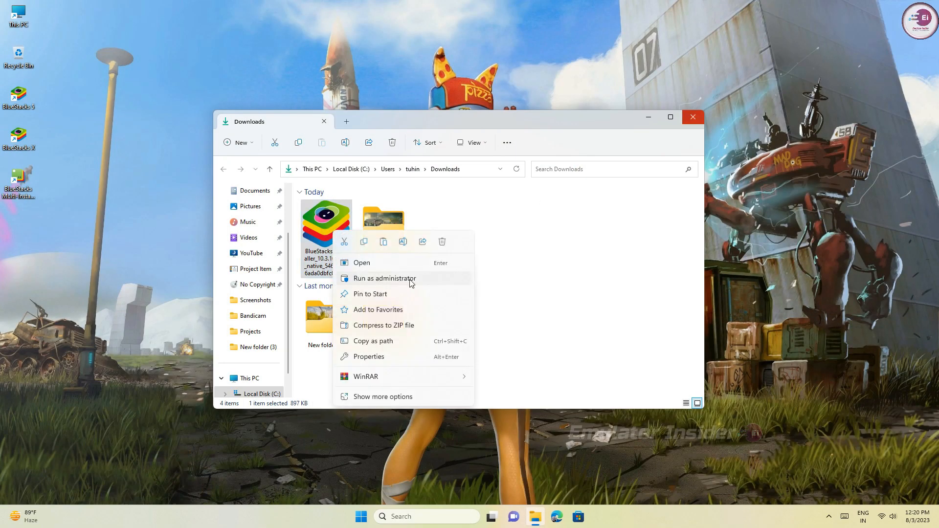
- Run the BlueStacks installer as administrator and launch the App Player
left_click(431, 344)
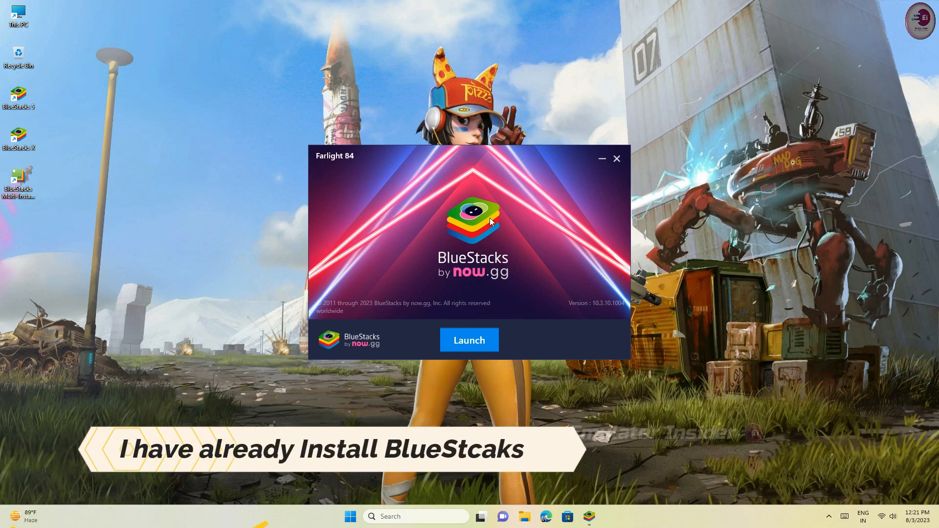
mouse_move(81, 89)
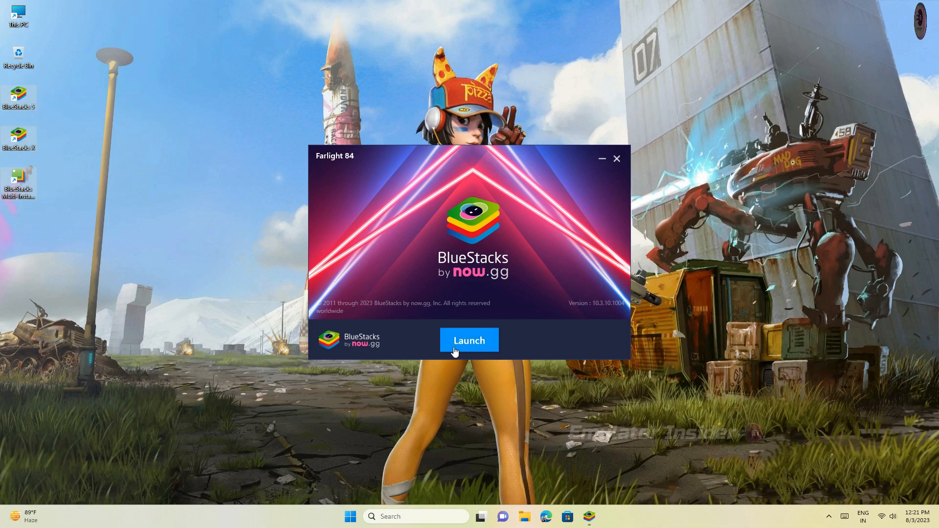
left_click(469, 341)
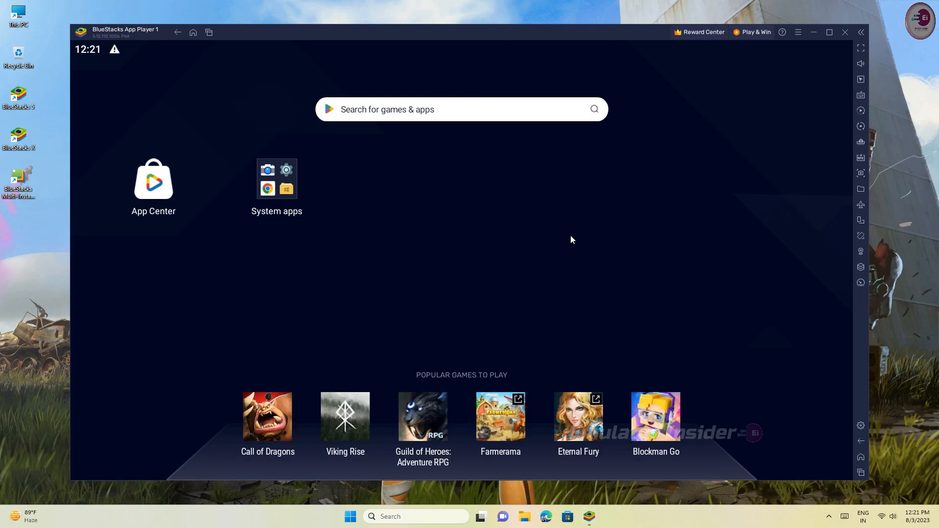
- Open Play Store from System apps, search 'farlight 84', and install Farlight 84
left_click(277, 178)
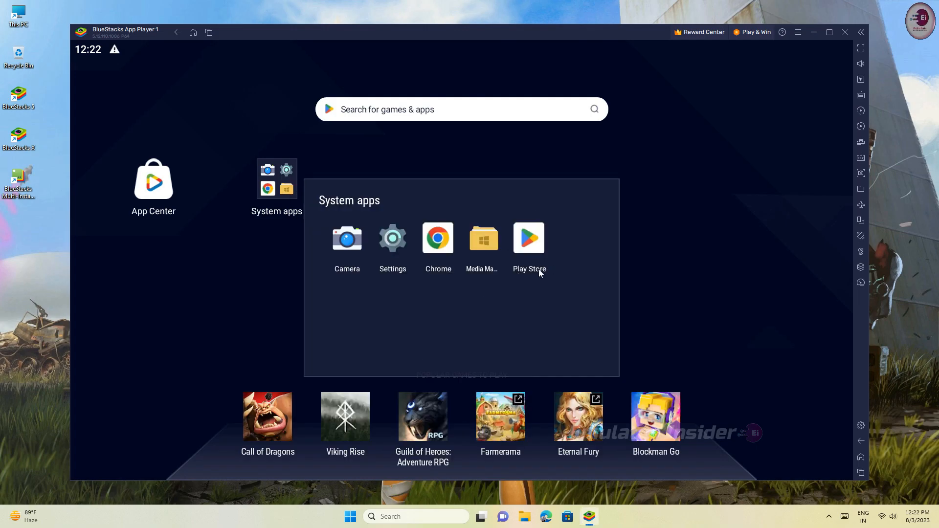
left_click(528, 238)
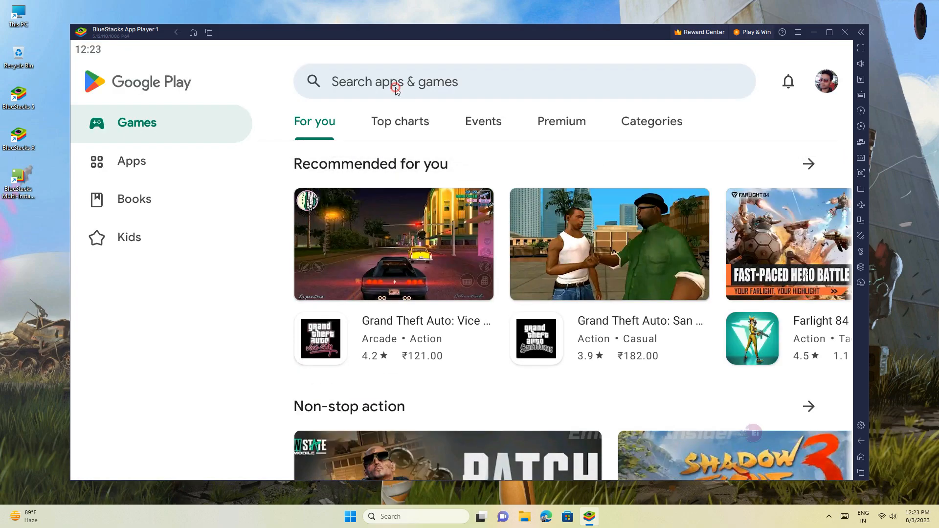
type("FARLIGHT")
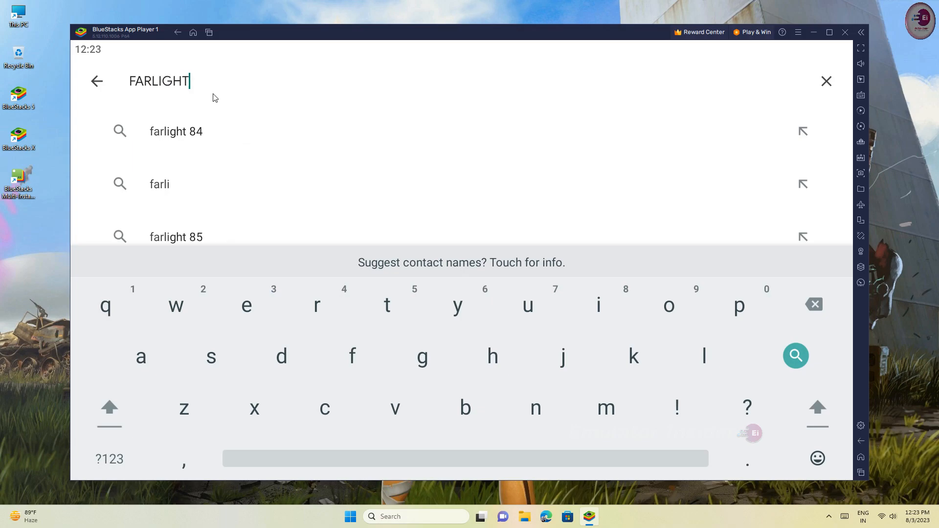
left_click(176, 131)
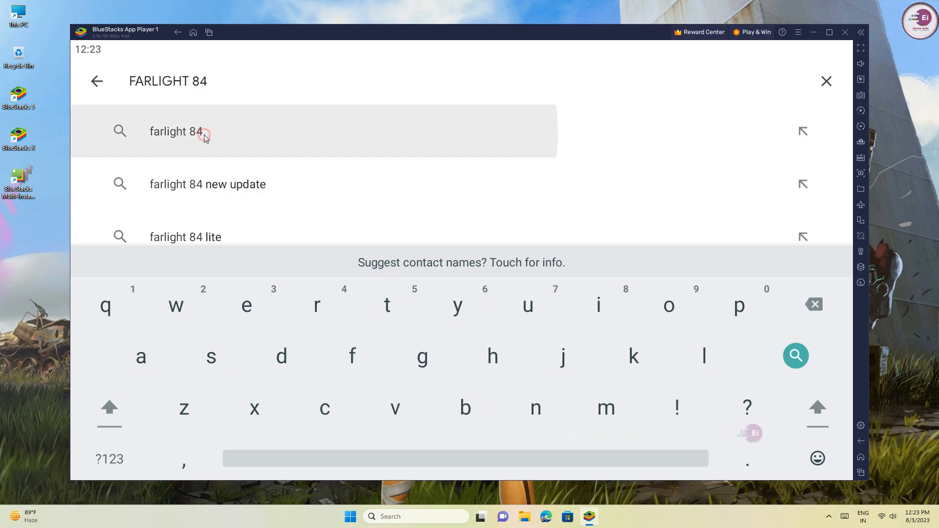
left_click(176, 131)
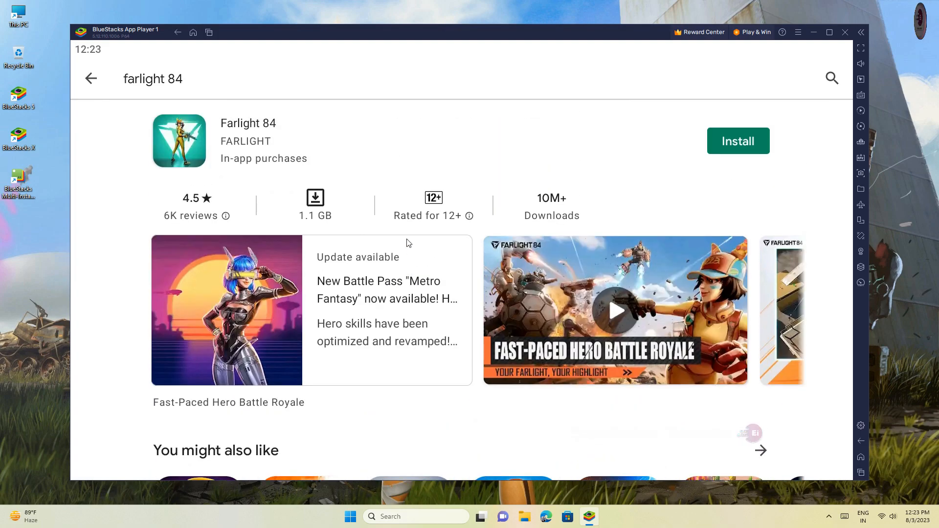
left_click(736, 141)
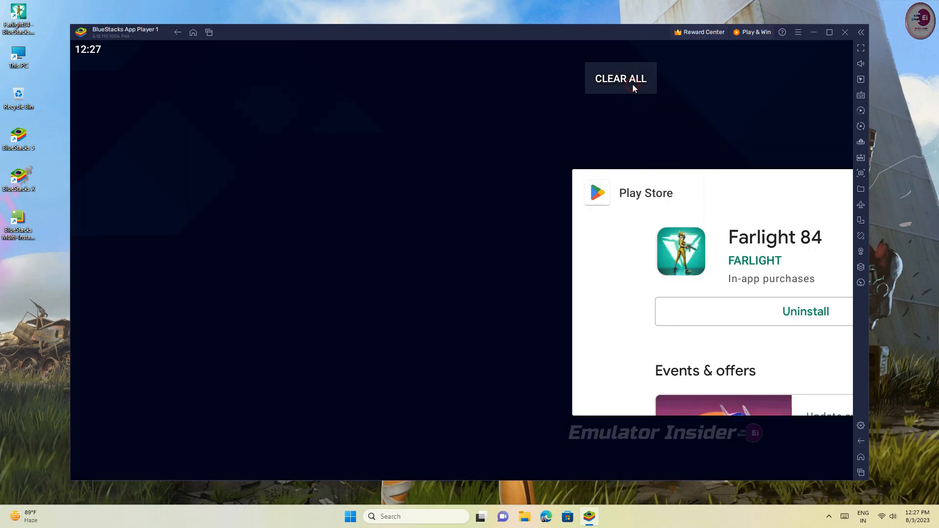
- Clear all recent apps, launch Farlight 84, and allow storage access
left_click(620, 79)
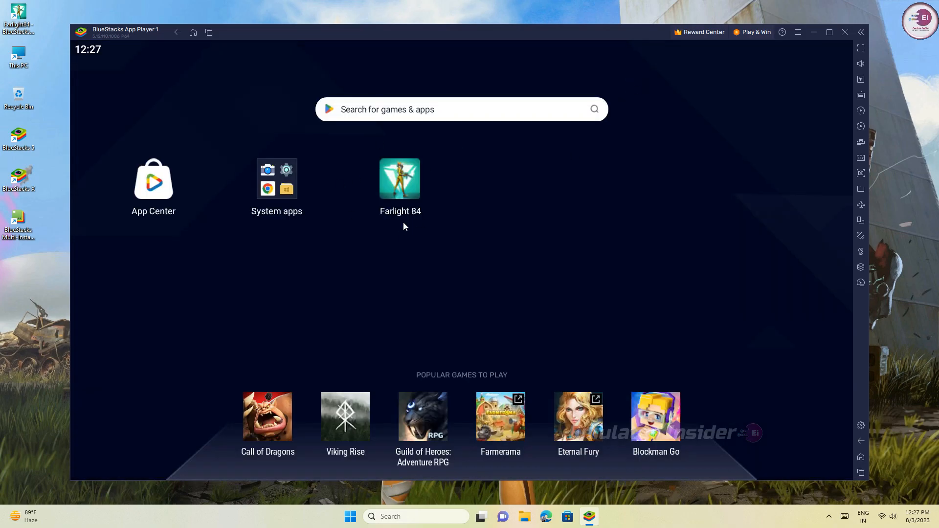
mouse_move(370, 177)
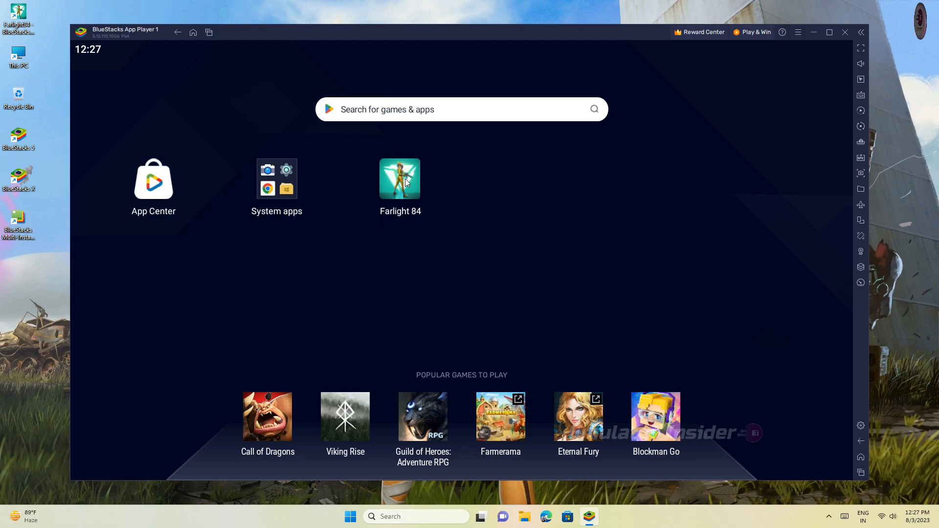
left_click(399, 178)
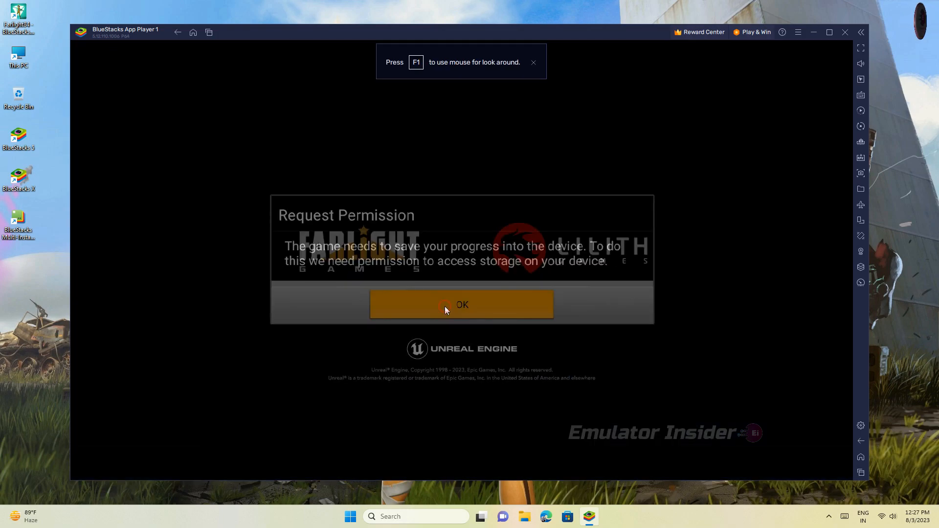
left_click(461, 304)
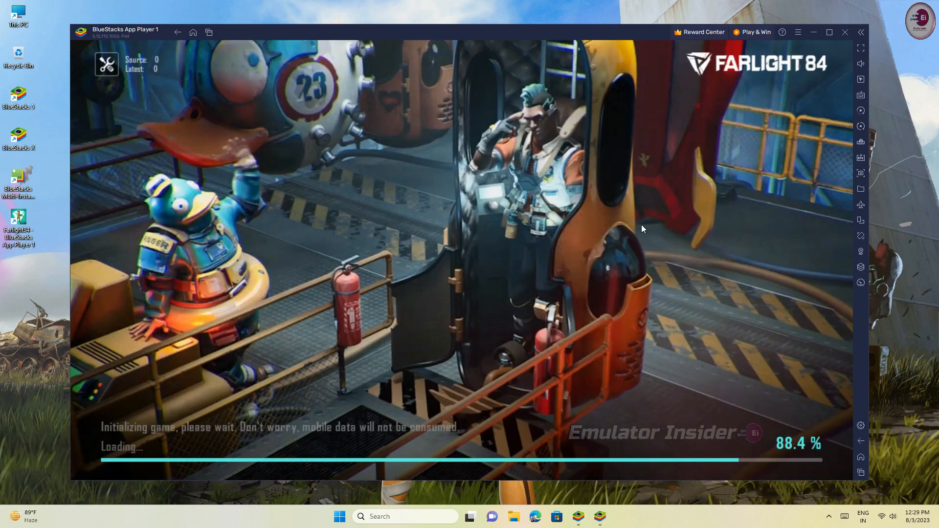
mouse_move(608, 333)
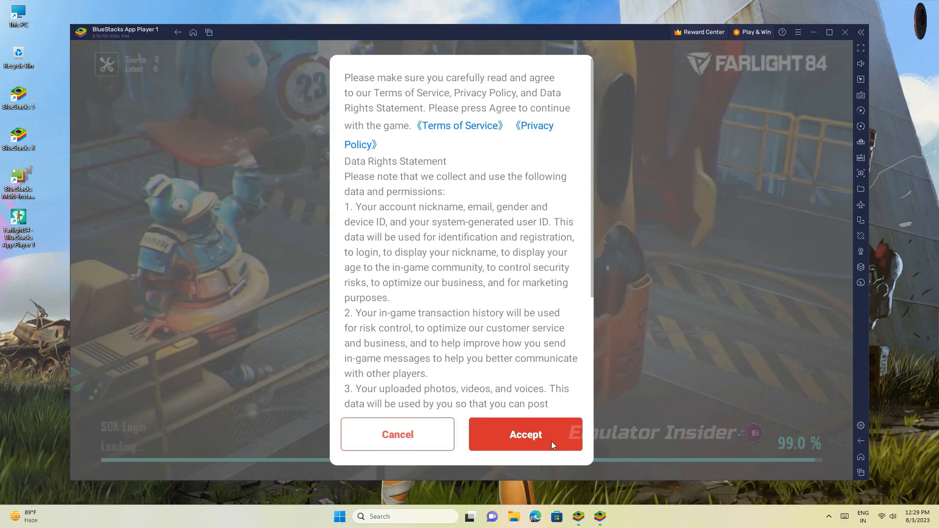
- Accept Farlight 84's terms of service and start the game from the title screen
left_click(524, 434)
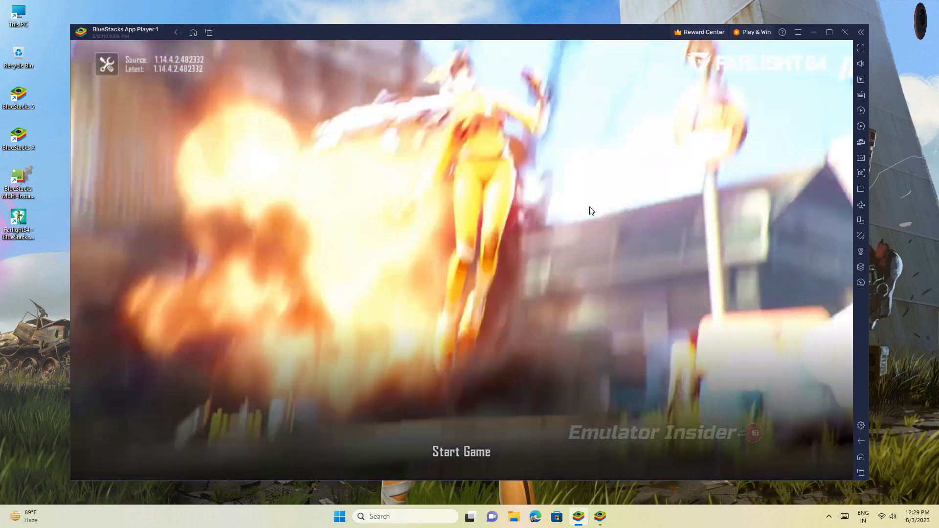
left_click(461, 451)
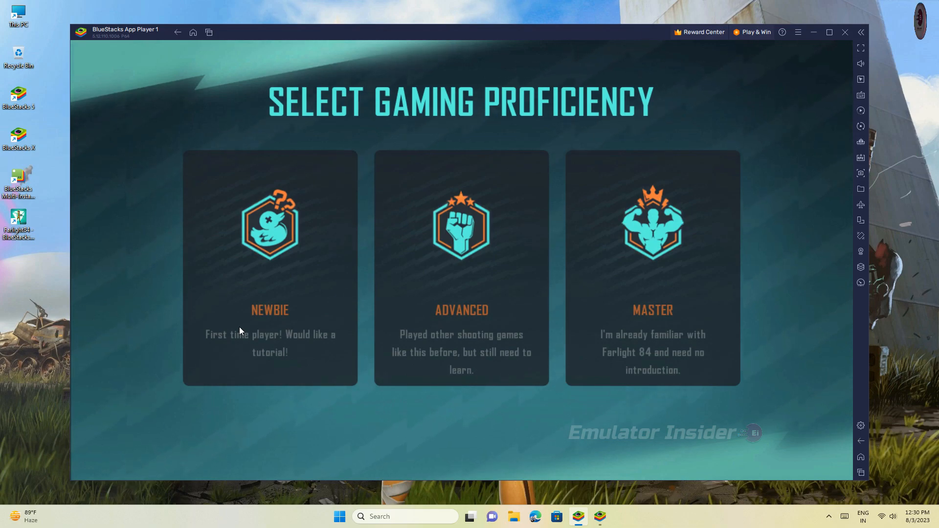
mouse_move(619, 352)
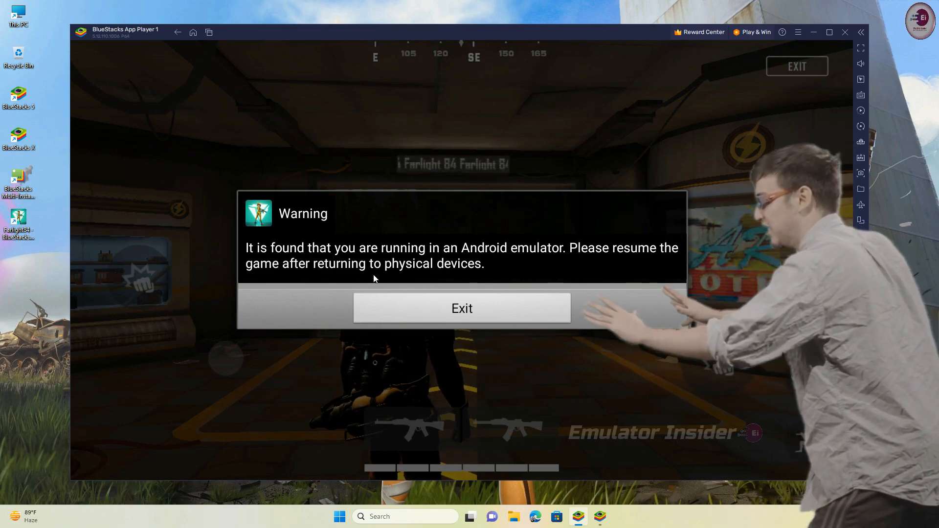
- Exit Farlight 84 from the emulator-detected warning dialog
left_click(461, 308)
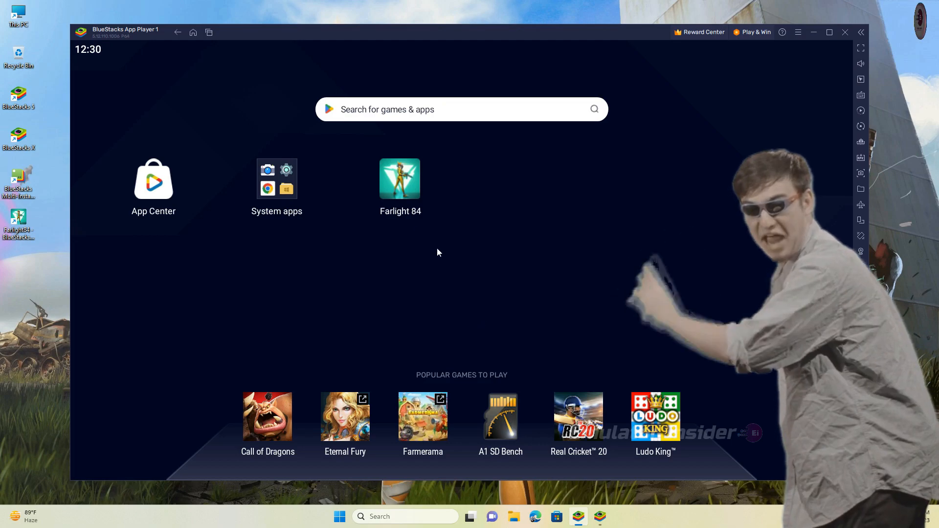